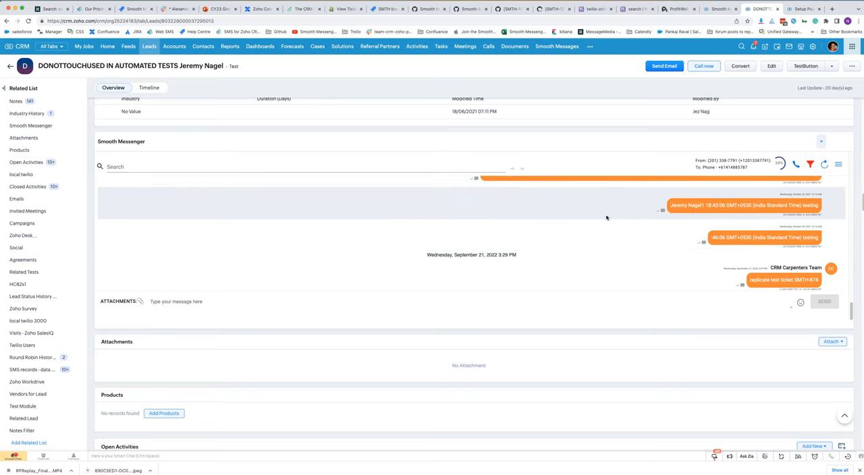
pyautogui.moveTo(668, 245)
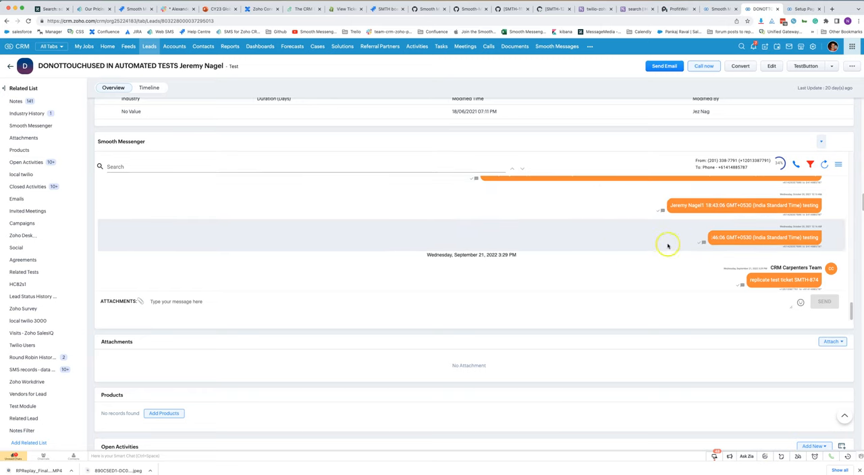
pyautogui.moveTo(616, 247)
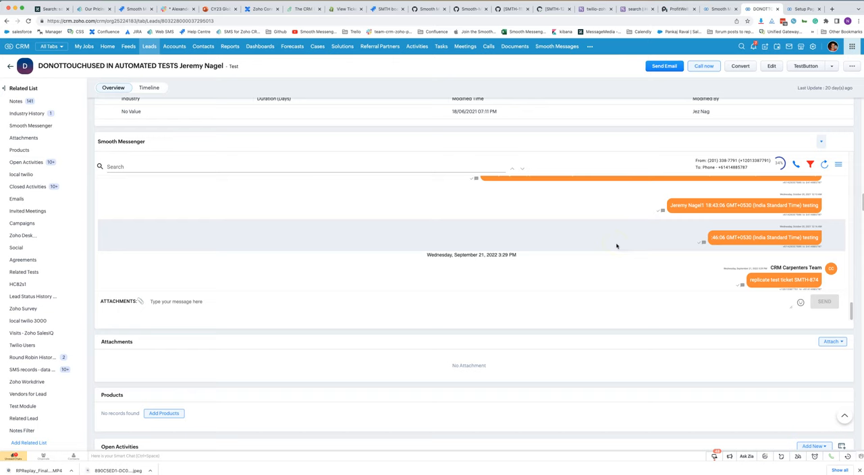
pyautogui.moveTo(617, 247)
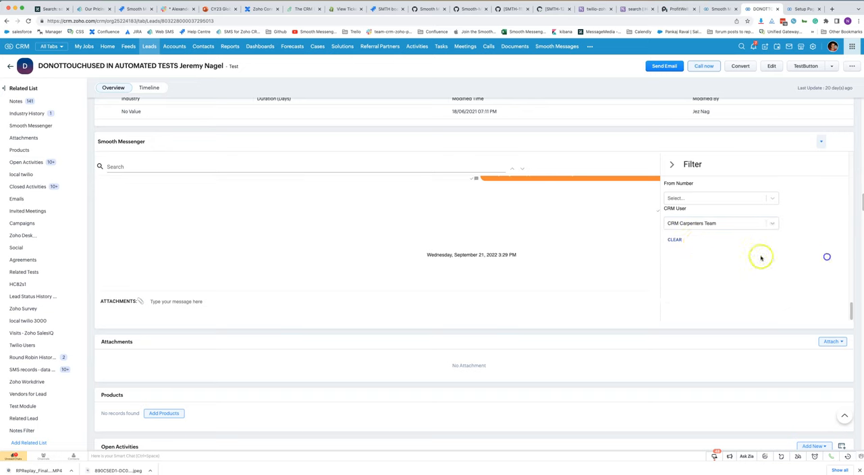
pyautogui.click(674, 239)
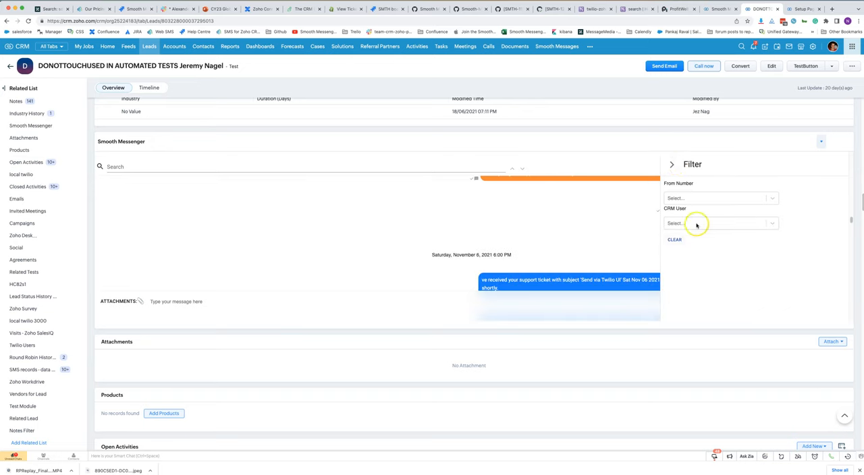
pyautogui.click(720, 223)
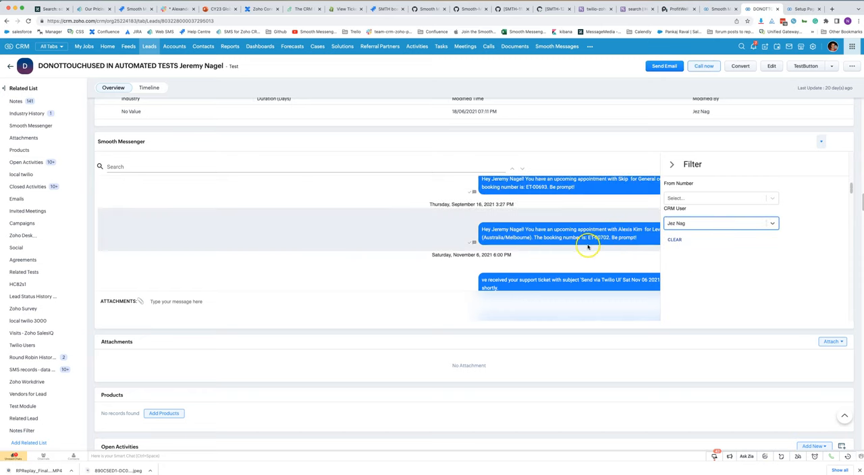
pyautogui.click(721, 223)
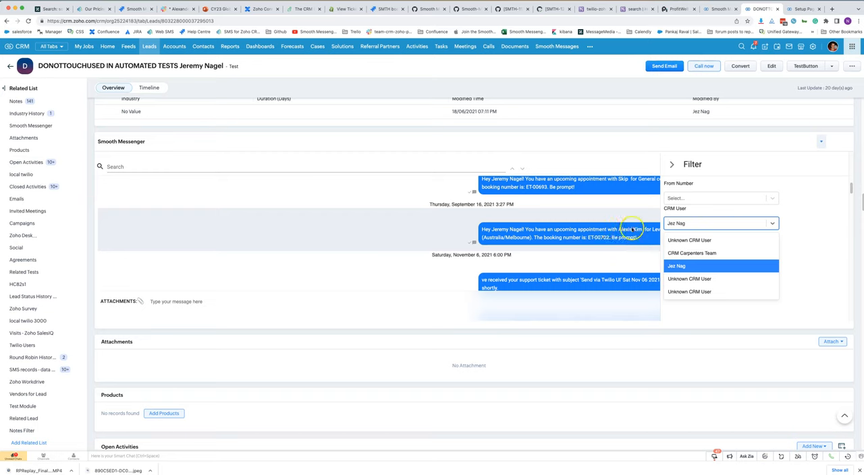
pyautogui.click(720, 198)
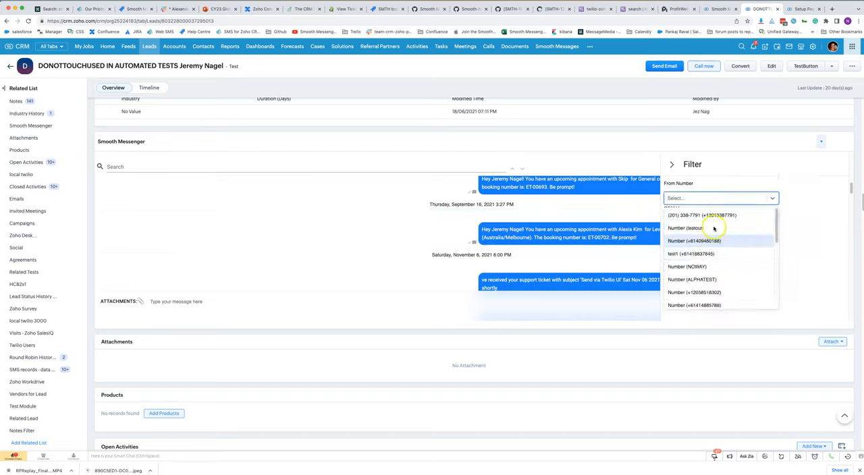
pyautogui.click(701, 215)
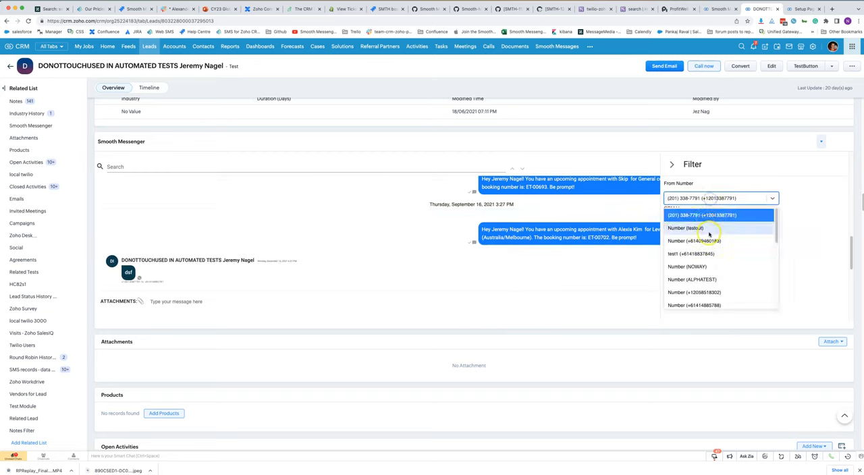
pyautogui.click(687, 267)
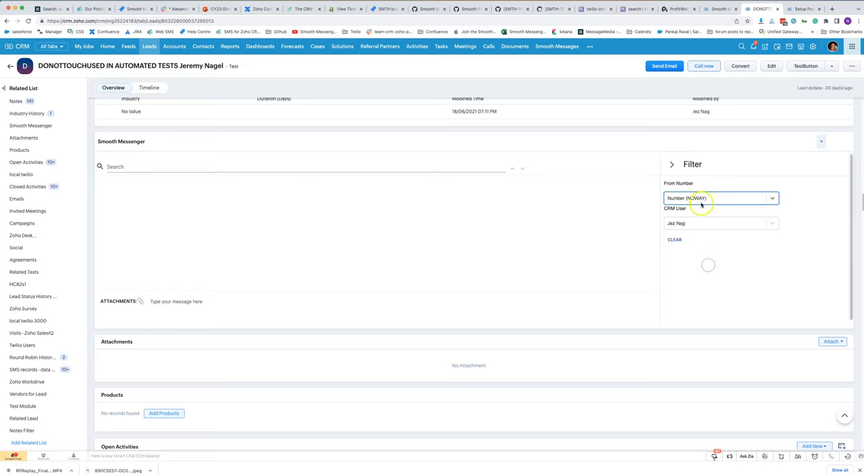
pyautogui.click(719, 198)
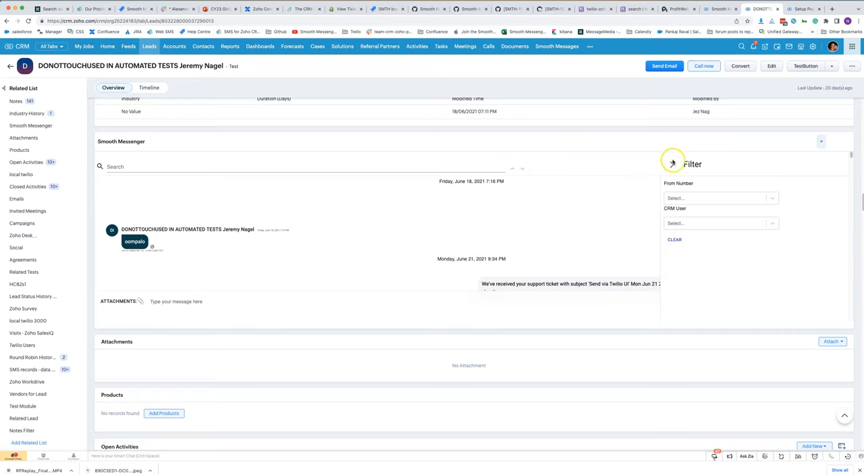
pyautogui.click(673, 163)
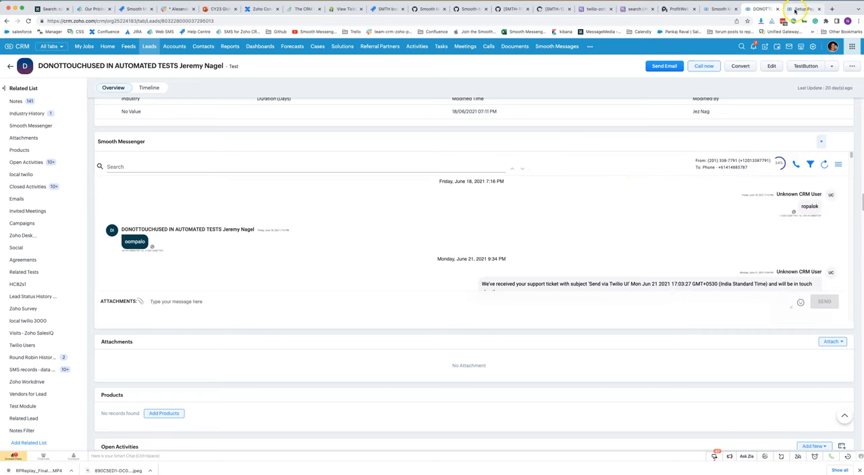
pyautogui.click(800, 9)
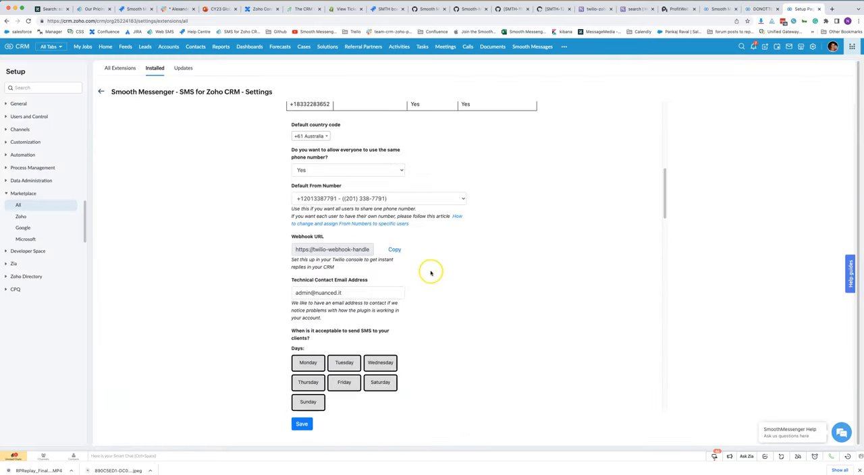
pyautogui.scroll(-3)
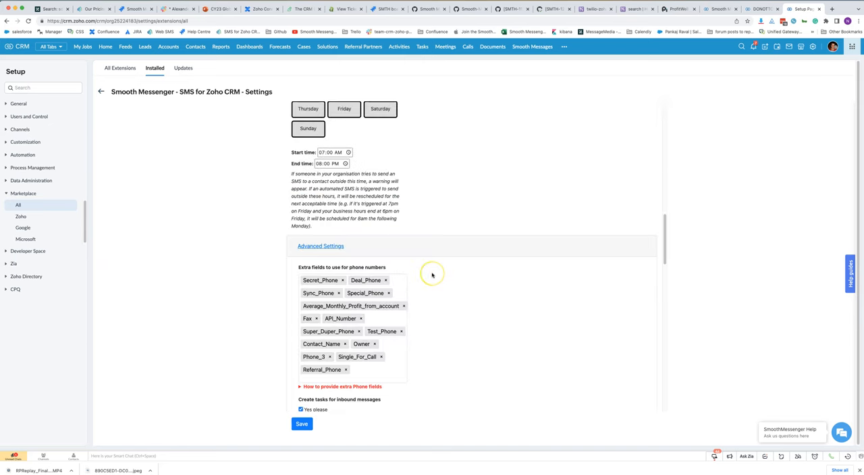
pyautogui.scroll(-3)
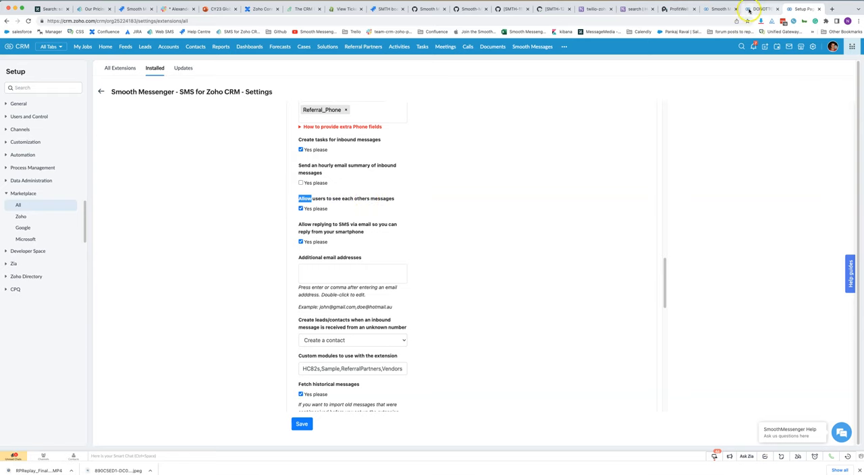
pyautogui.click(750, 9)
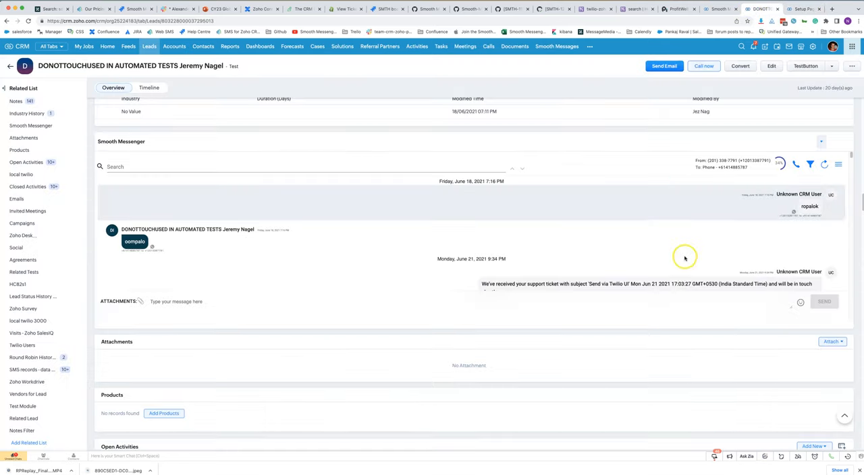
pyautogui.click(810, 164)
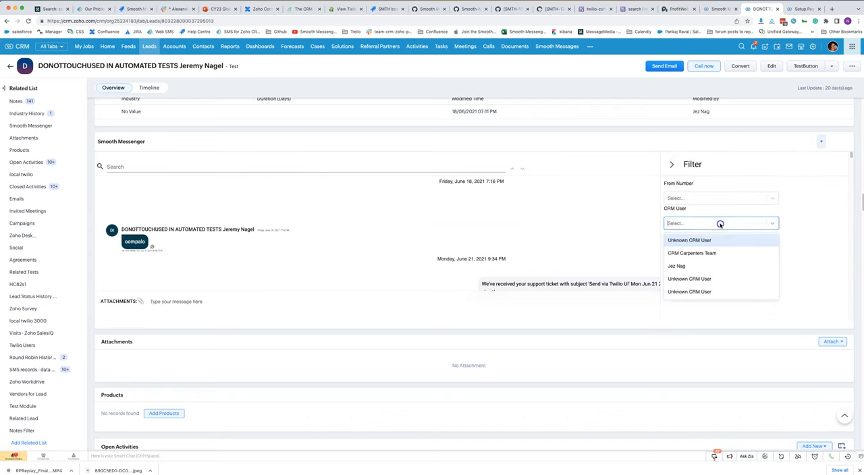
pyautogui.moveTo(709, 266)
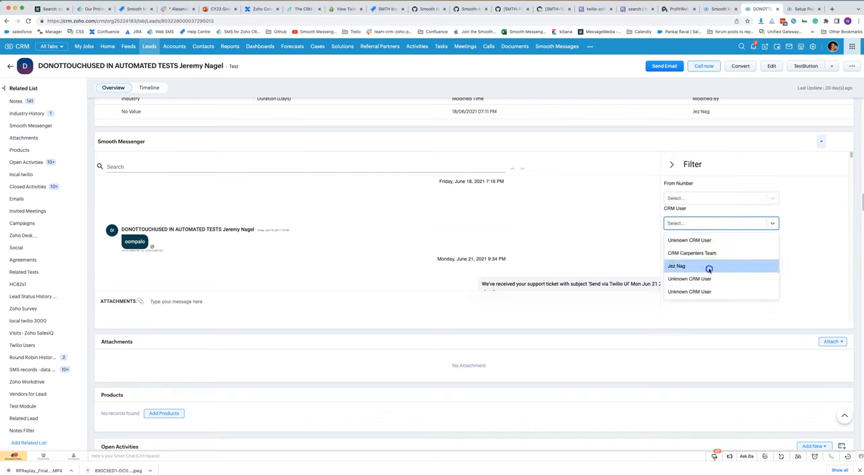
pyautogui.click(676, 267)
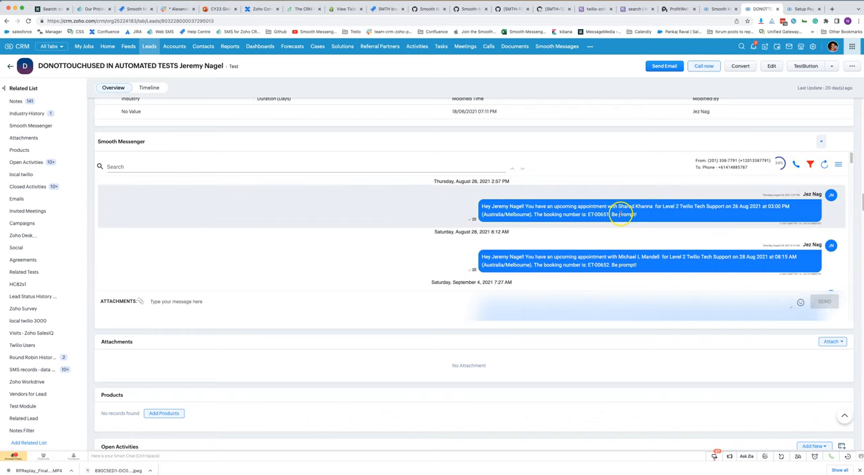
pyautogui.moveTo(601, 221)
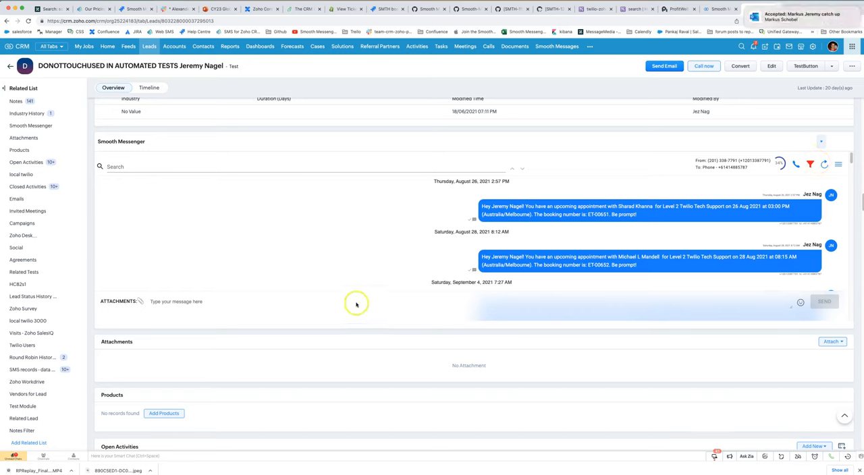
pyautogui.moveTo(244, 324)
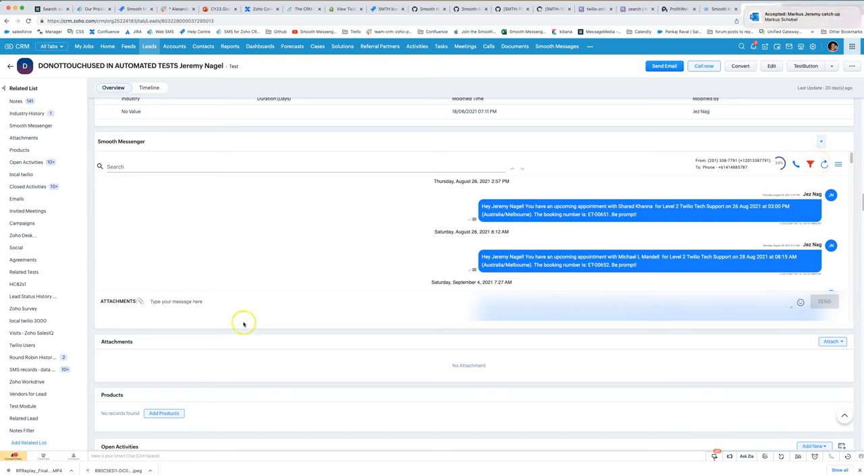